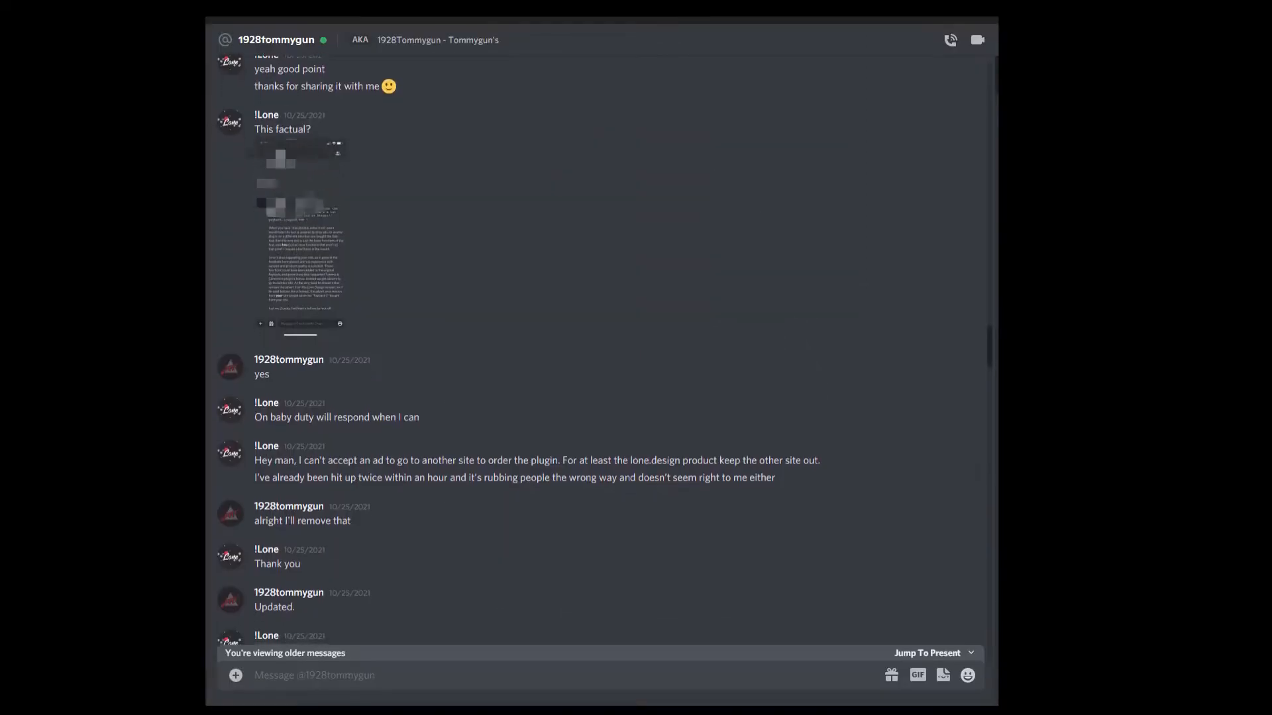
{"action": "scroll", "scroll_direction": "down", "scroll_amount": 3}
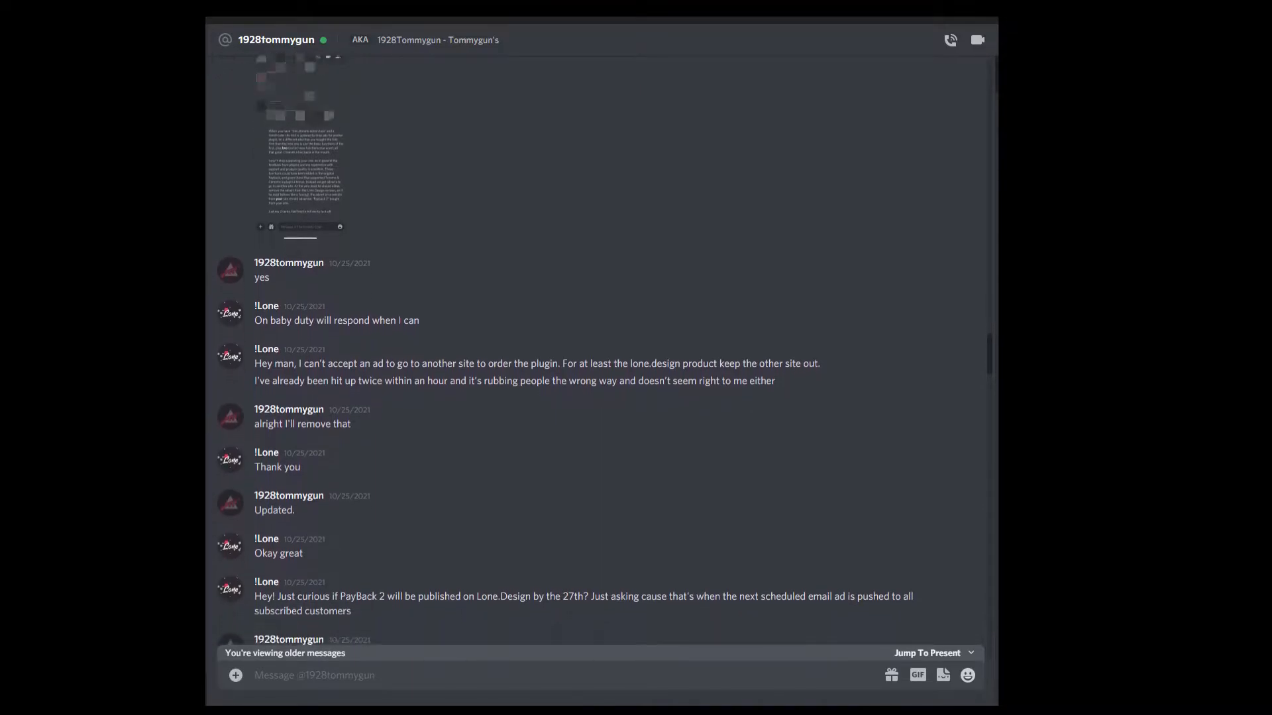
{"action": "scroll", "scroll_direction": "down", "scroll_amount": 3}
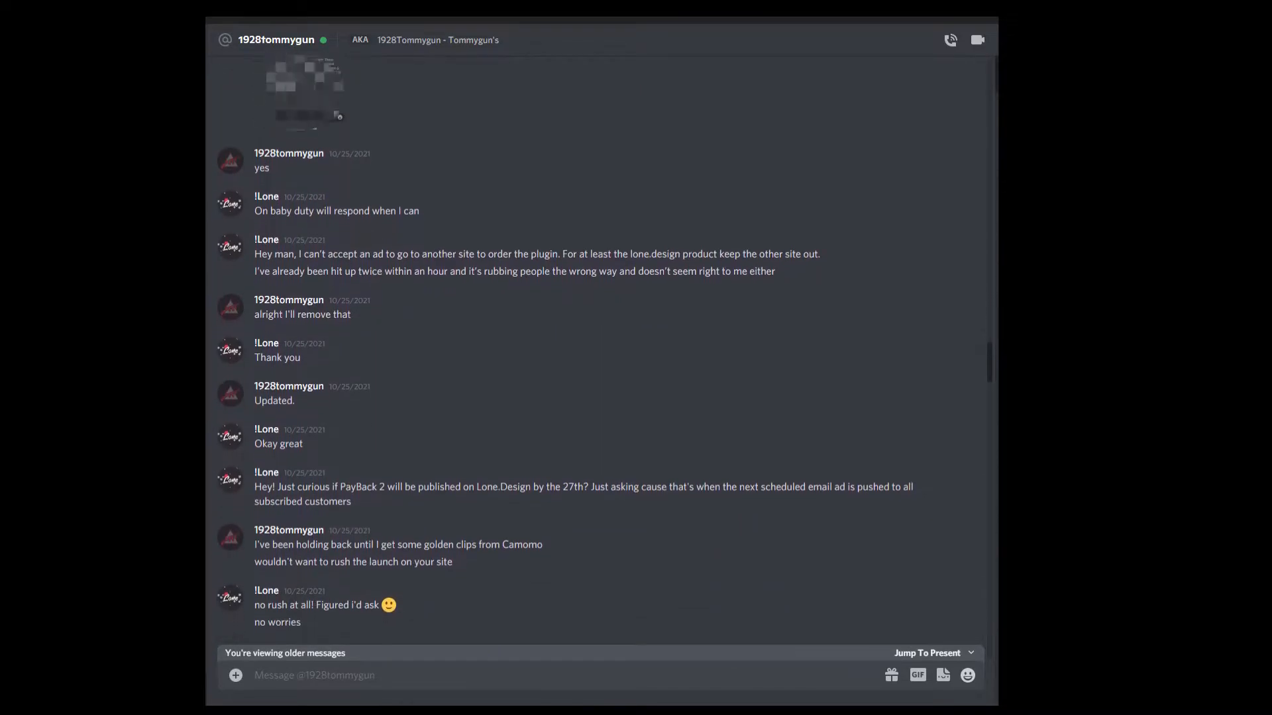
{"action": "scroll", "scroll_direction": "down", "scroll_amount": 3}
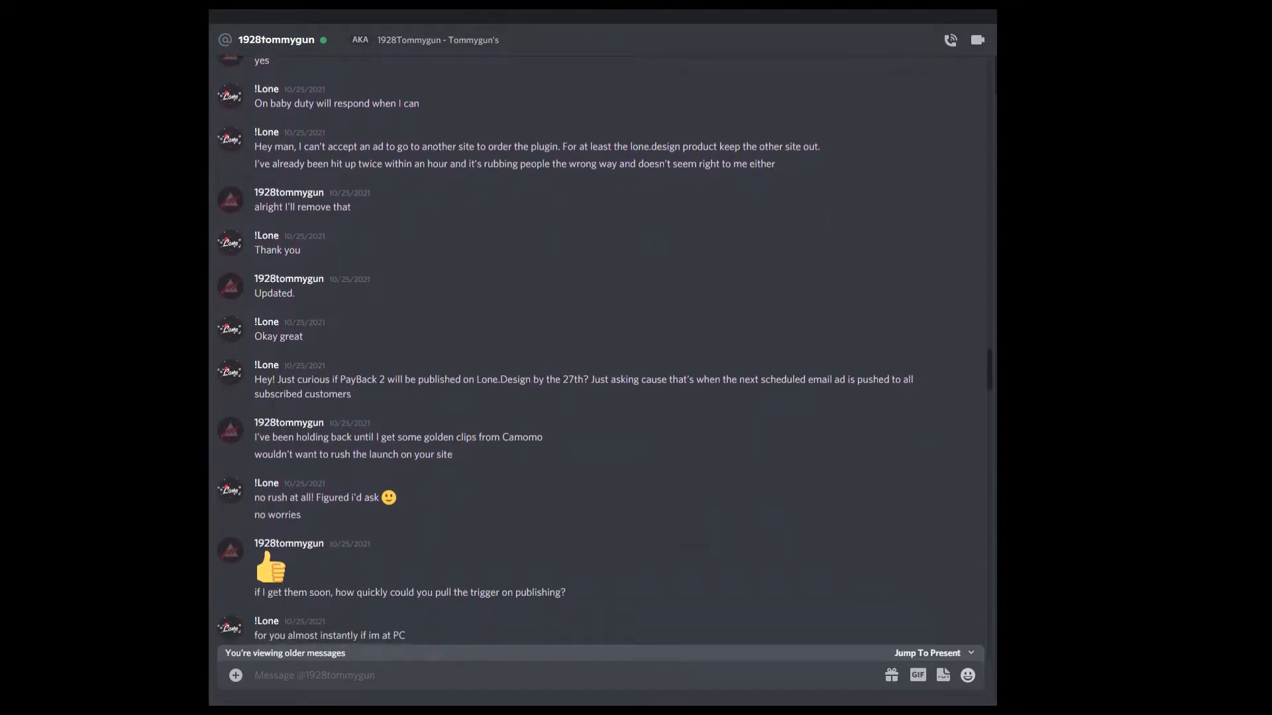
{"action": "scroll", "scroll_direction": "down", "scroll_amount": 3}
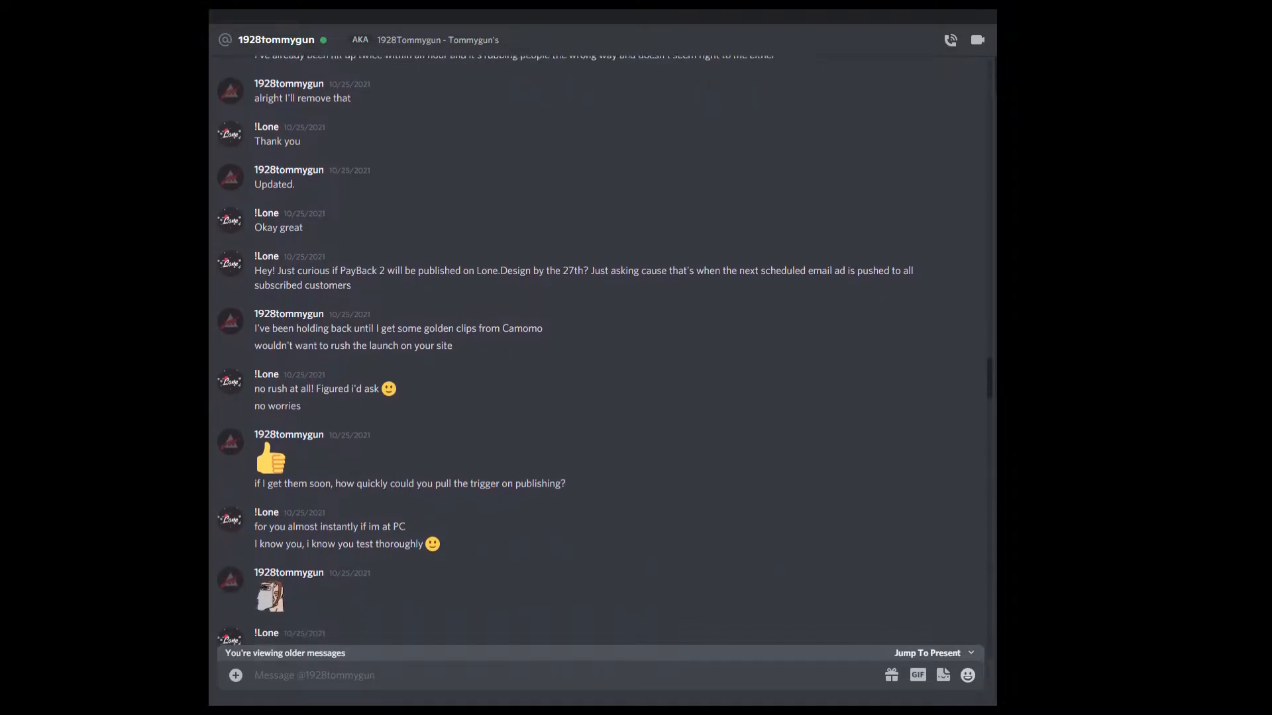
{"action": "scroll", "scroll_direction": "down", "scroll_amount": 3}
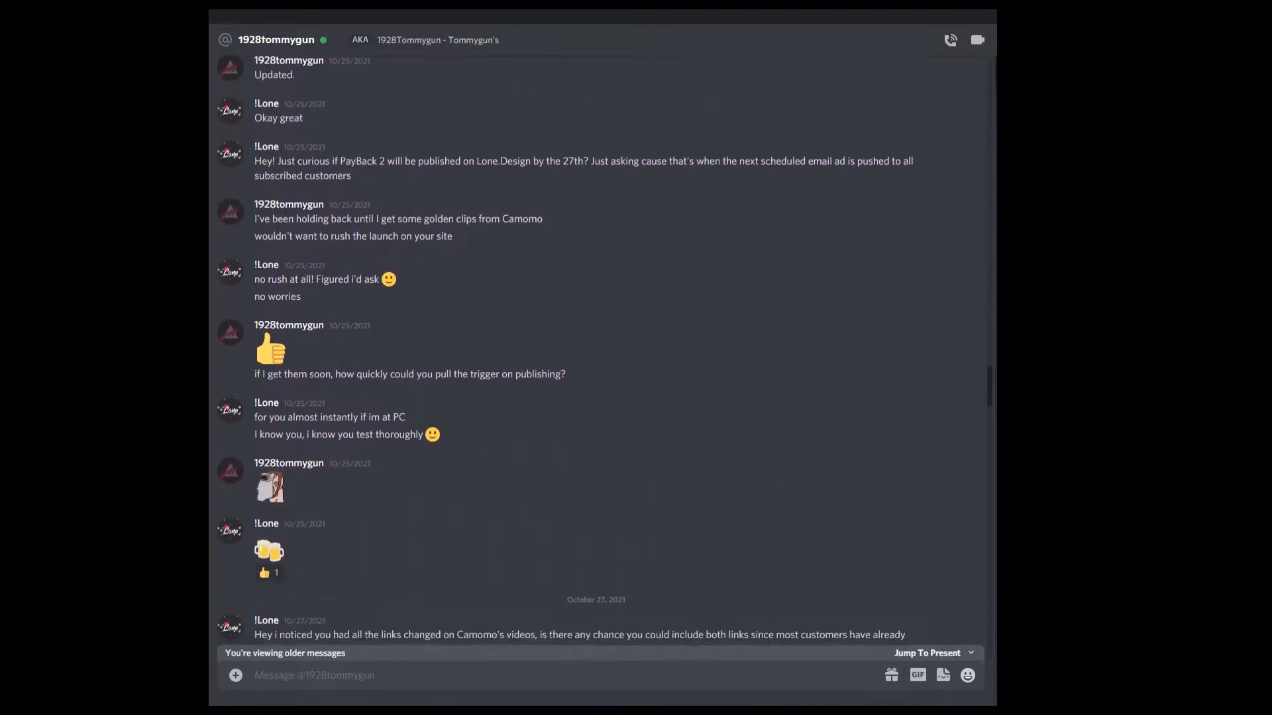
{"action": "scroll", "scroll_direction": "down", "scroll_amount": 3}
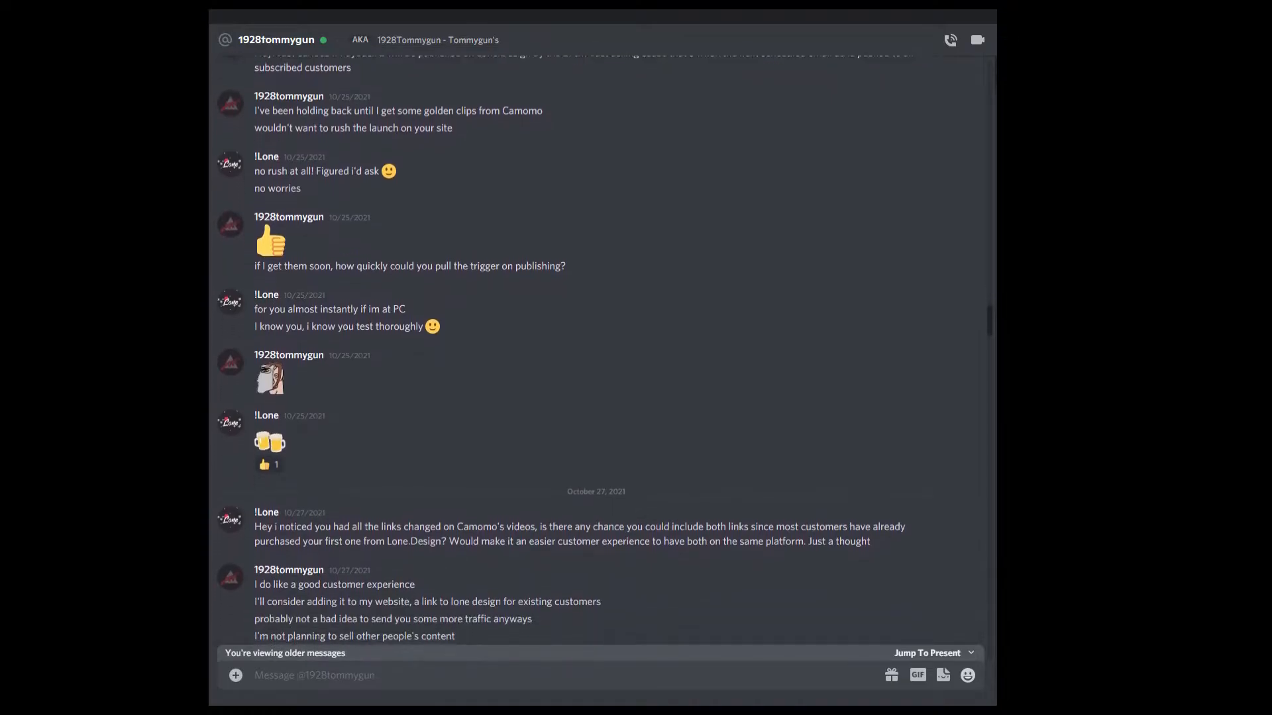
{"action": "scroll", "scroll_direction": "down", "scroll_amount": 3}
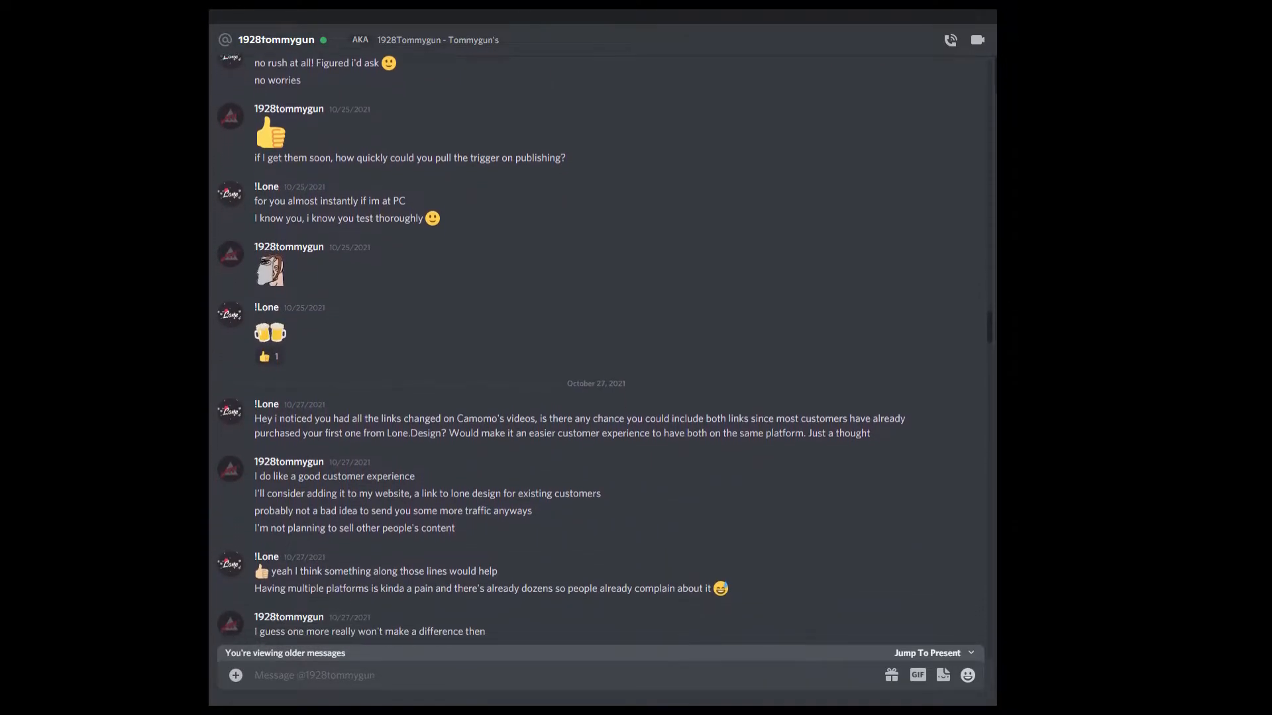
{"action": "scroll", "scroll_direction": "down", "scroll_amount": 3}
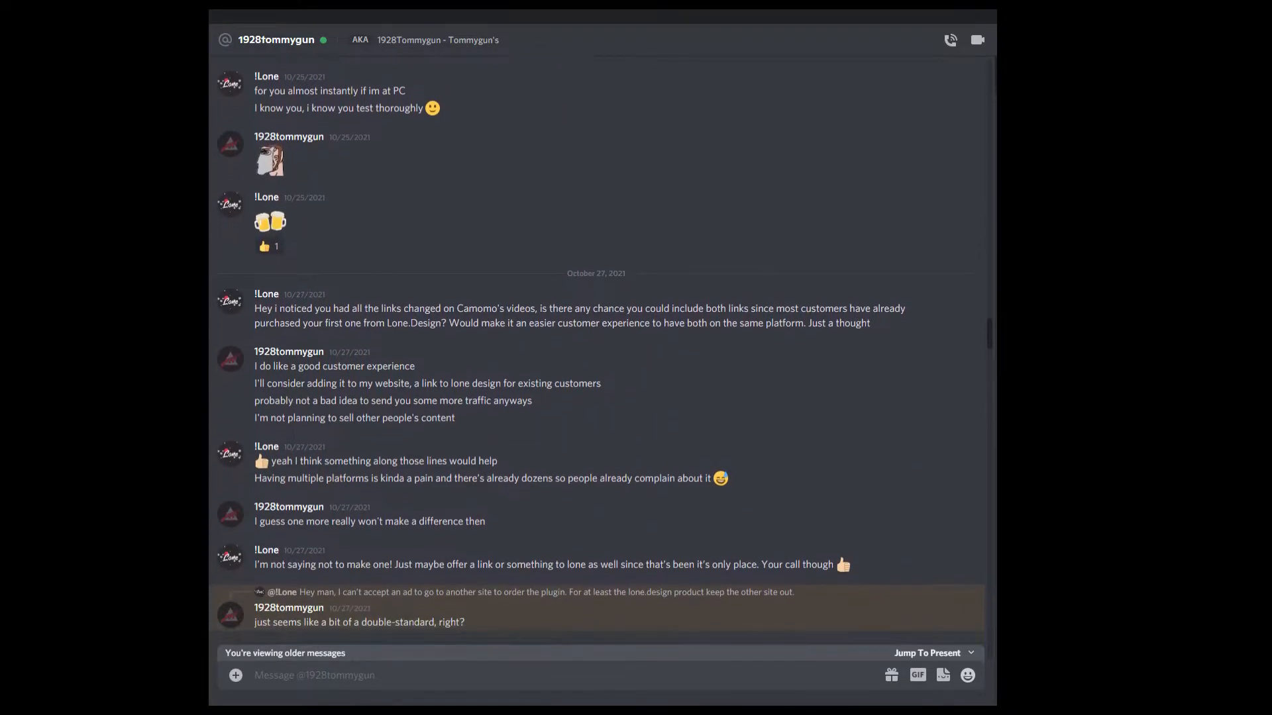
{"action": "scroll", "scroll_direction": "down", "scroll_amount": 3}
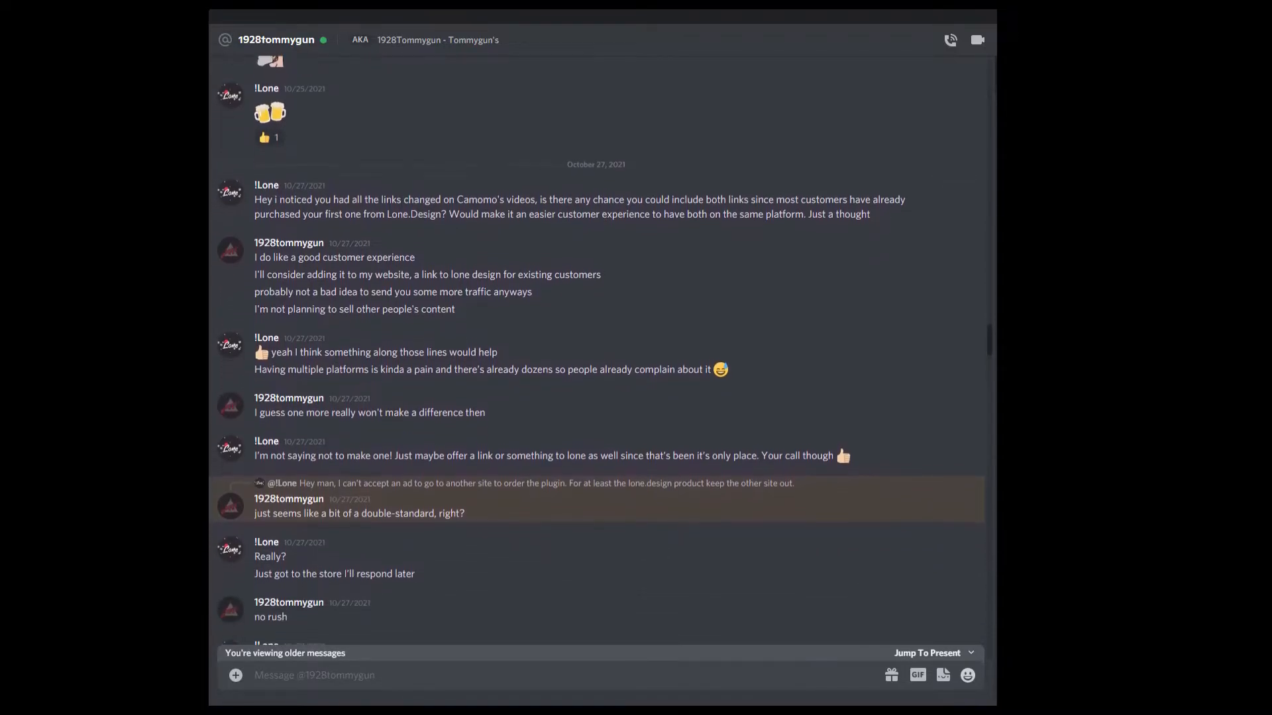
{"action": "scroll", "scroll_direction": "down", "scroll_amount": 3}
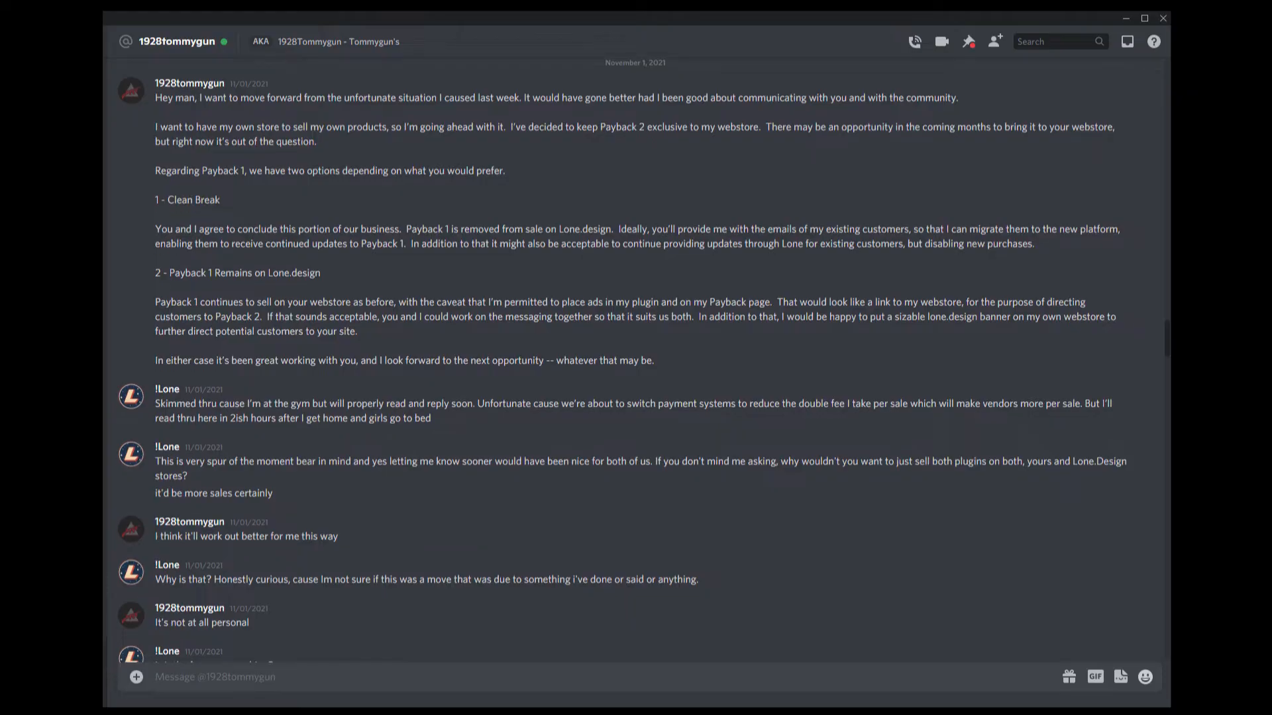
{"action": "scroll", "scroll_direction": "down", "scroll_amount": 3}
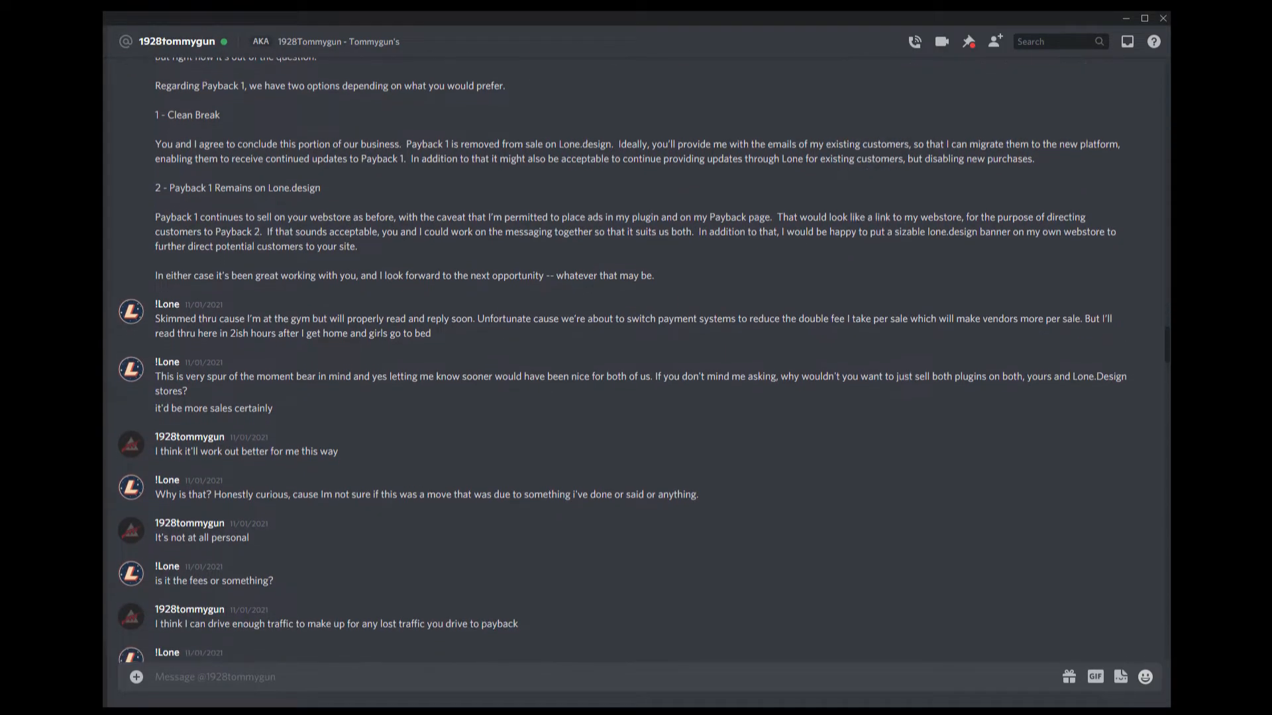
{"action": "scroll", "scroll_direction": "down", "scroll_amount": 3}
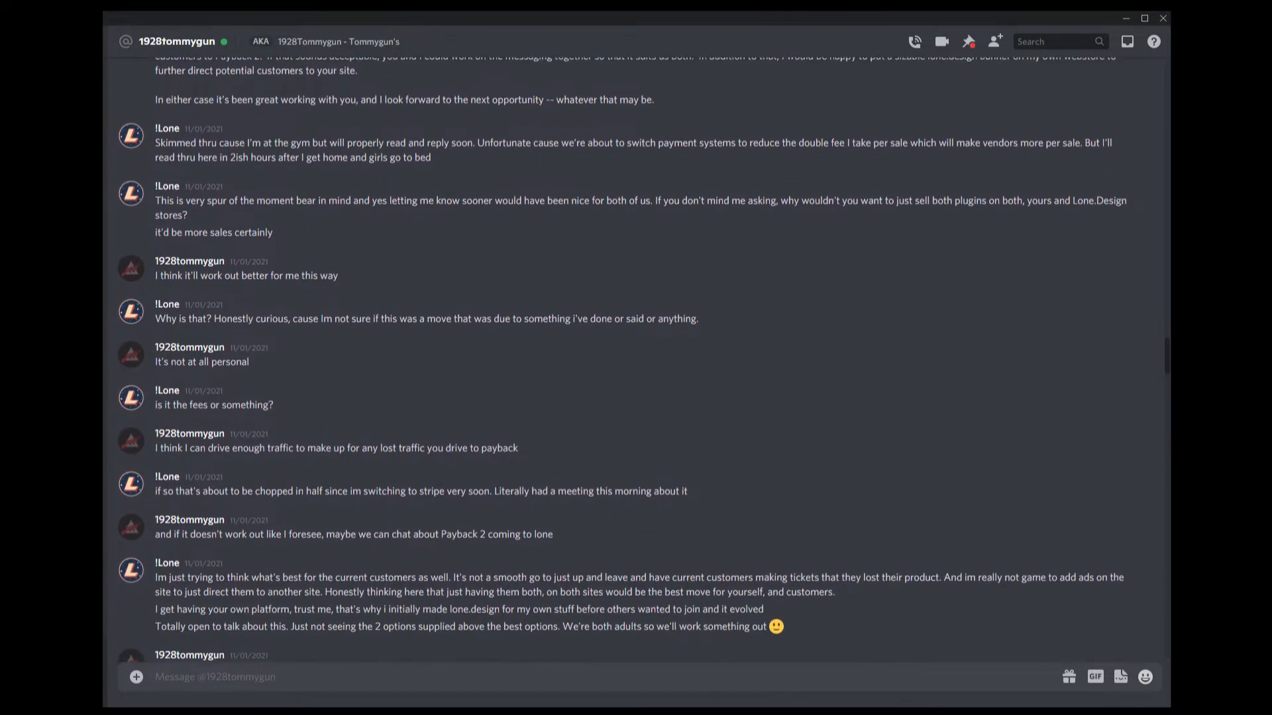
{"action": "scroll", "scroll_direction": "down", "scroll_amount": 3}
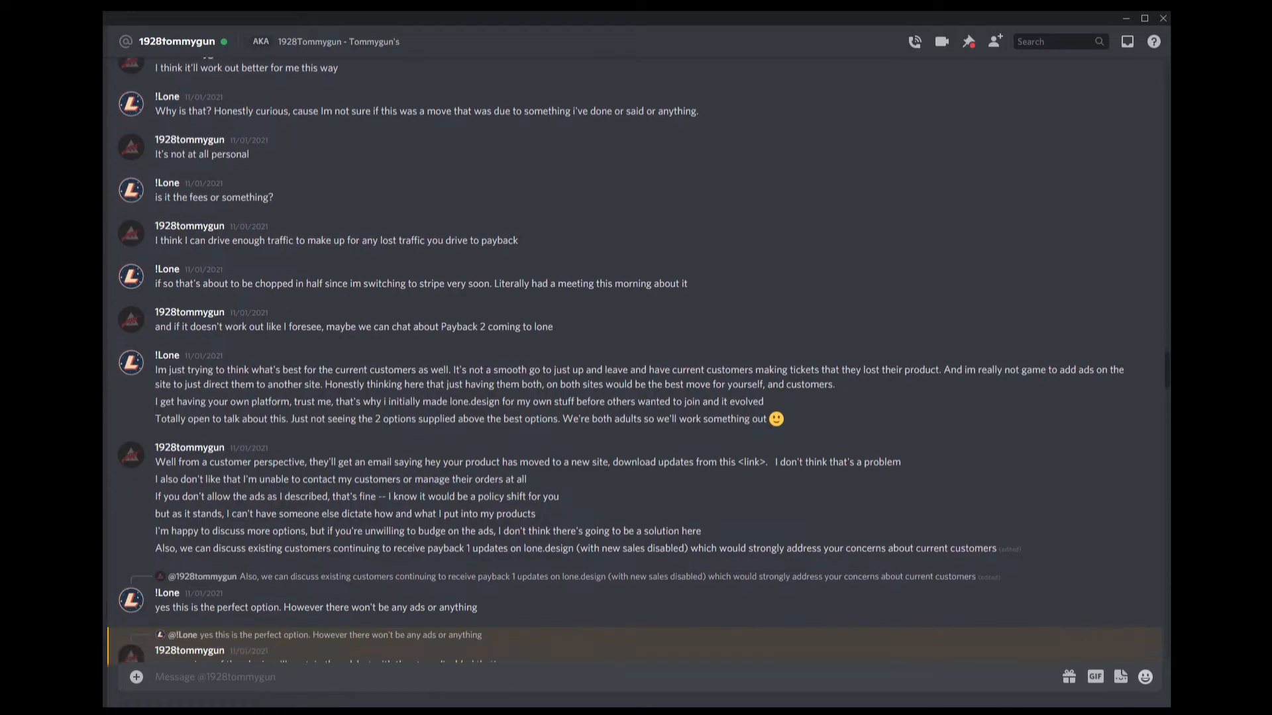
{"action": "scroll", "scroll_direction": "down", "scroll_amount": 3}
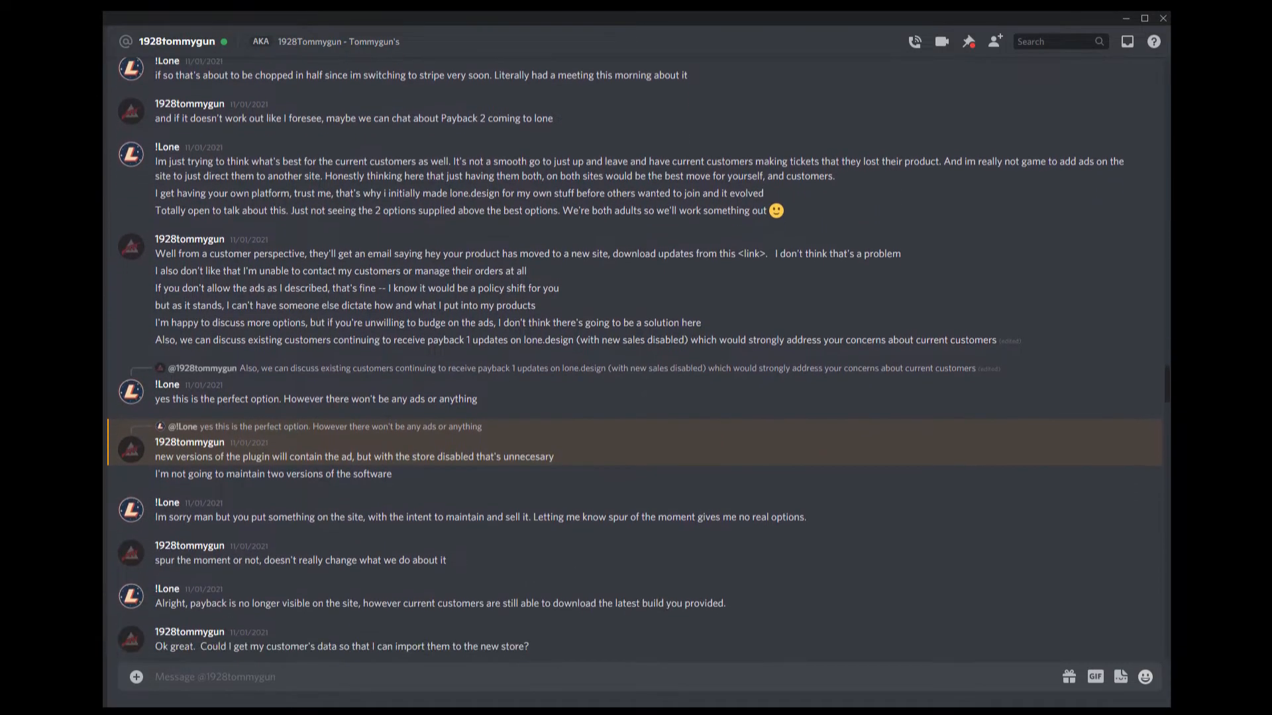
{"action": "scroll", "scroll_direction": "down", "scroll_amount": 3}
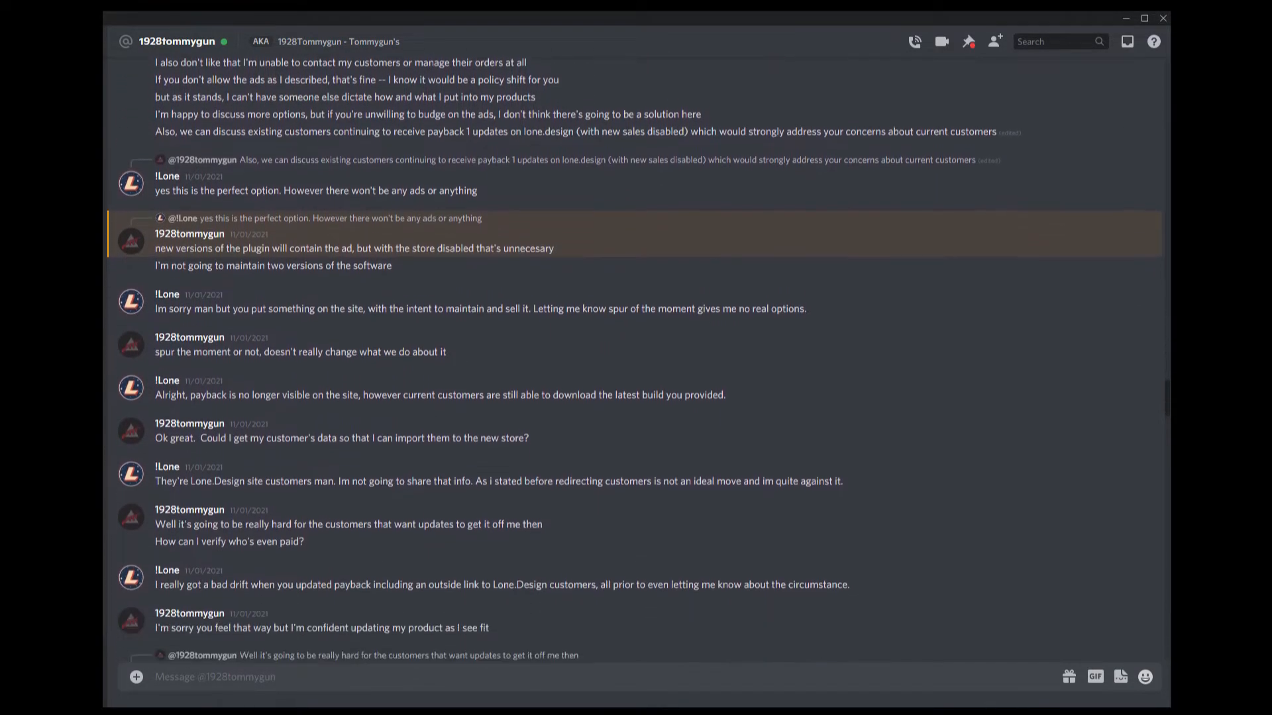
{"action": "scroll", "scroll_direction": "down", "scroll_amount": 3}
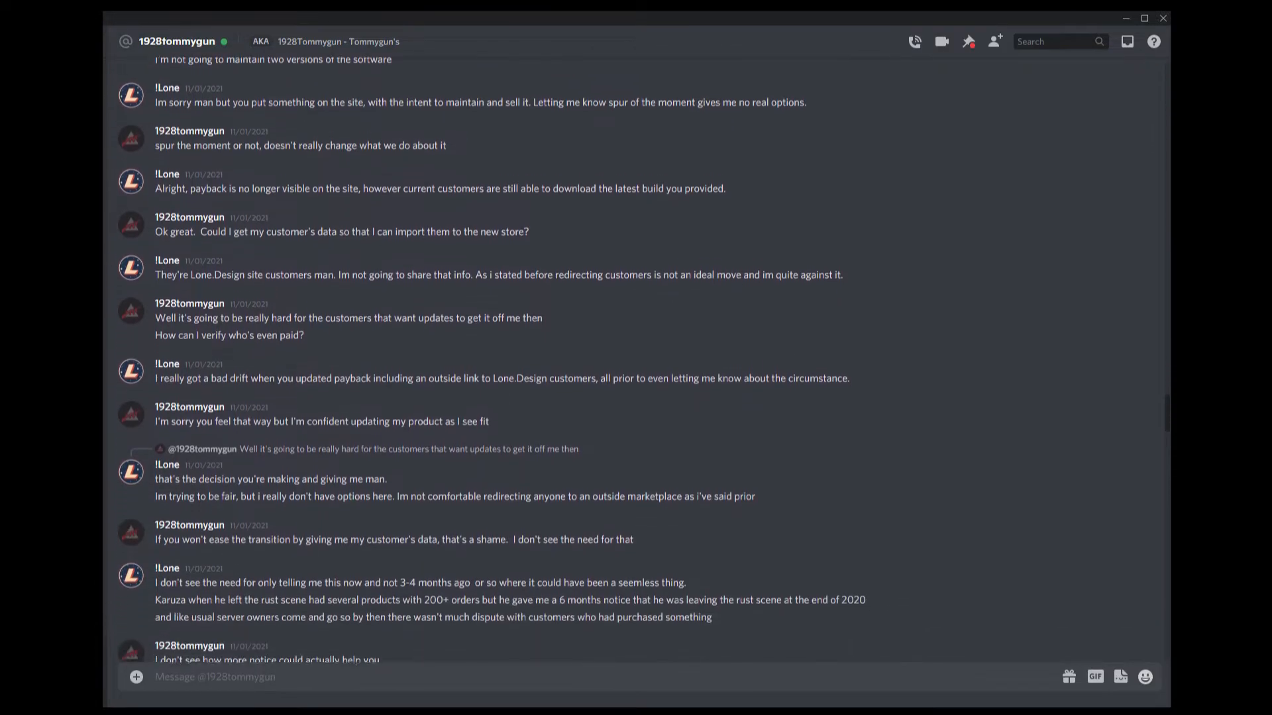
{"action": "scroll", "scroll_direction": "down", "scroll_amount": 3}
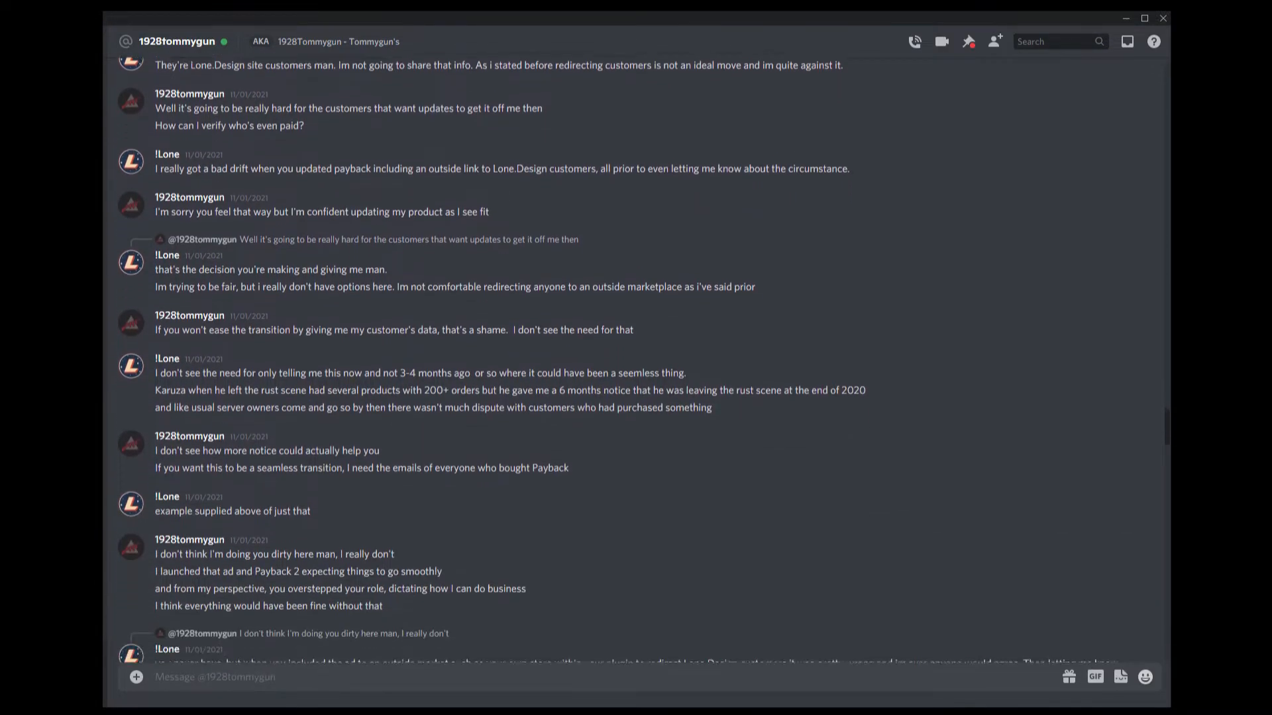
{"action": "scroll", "scroll_direction": "down", "scroll_amount": 3}
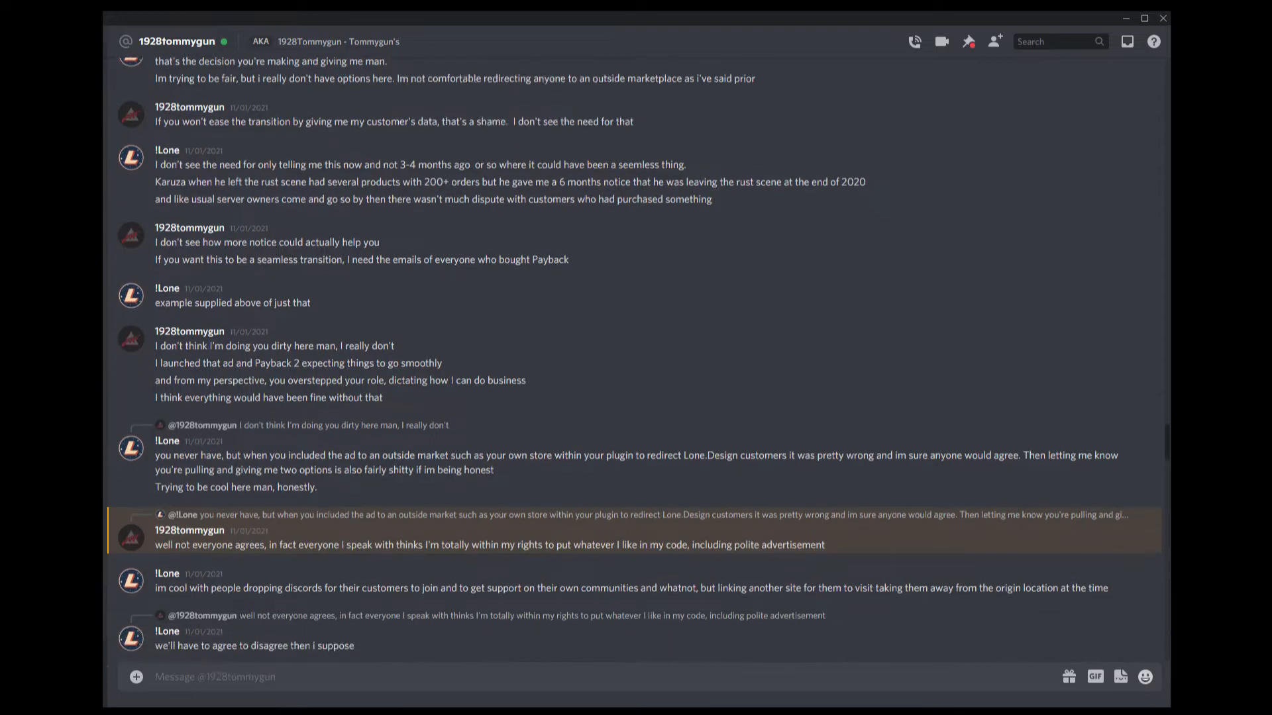
{"action": "scroll", "scroll_direction": "down", "scroll_amount": 3}
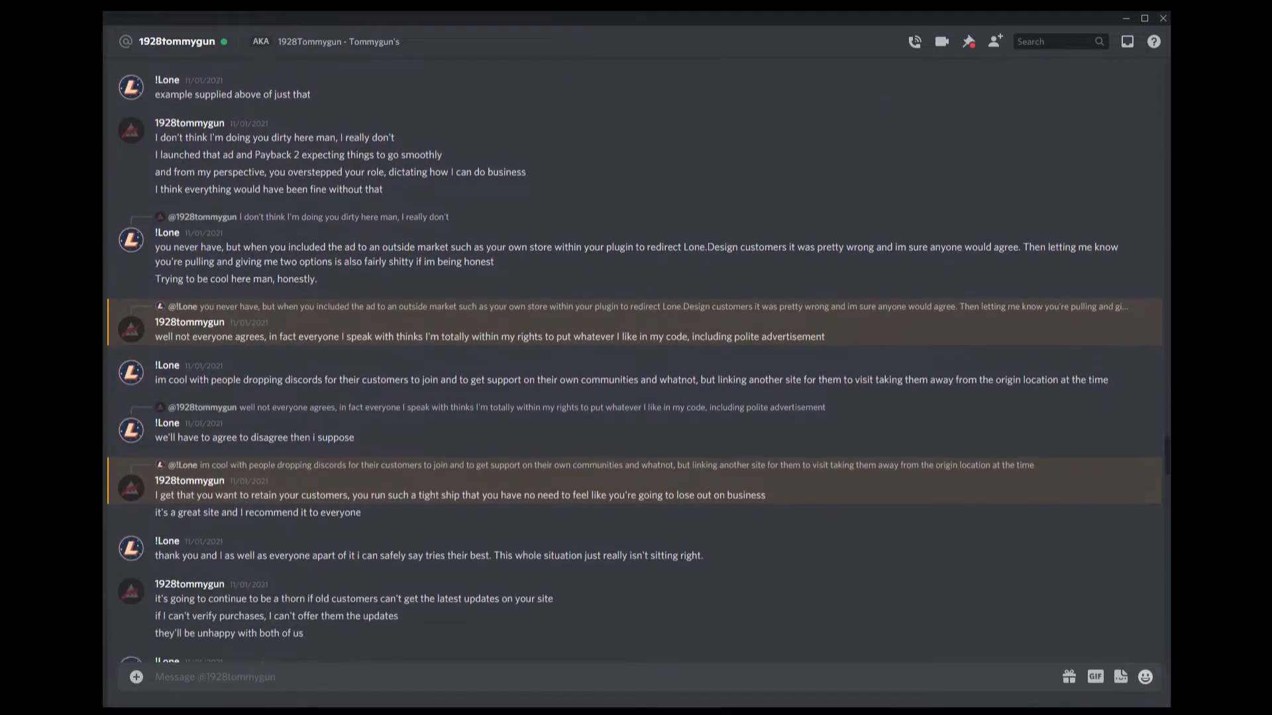
{"action": "scroll", "scroll_direction": "down", "scroll_amount": 3}
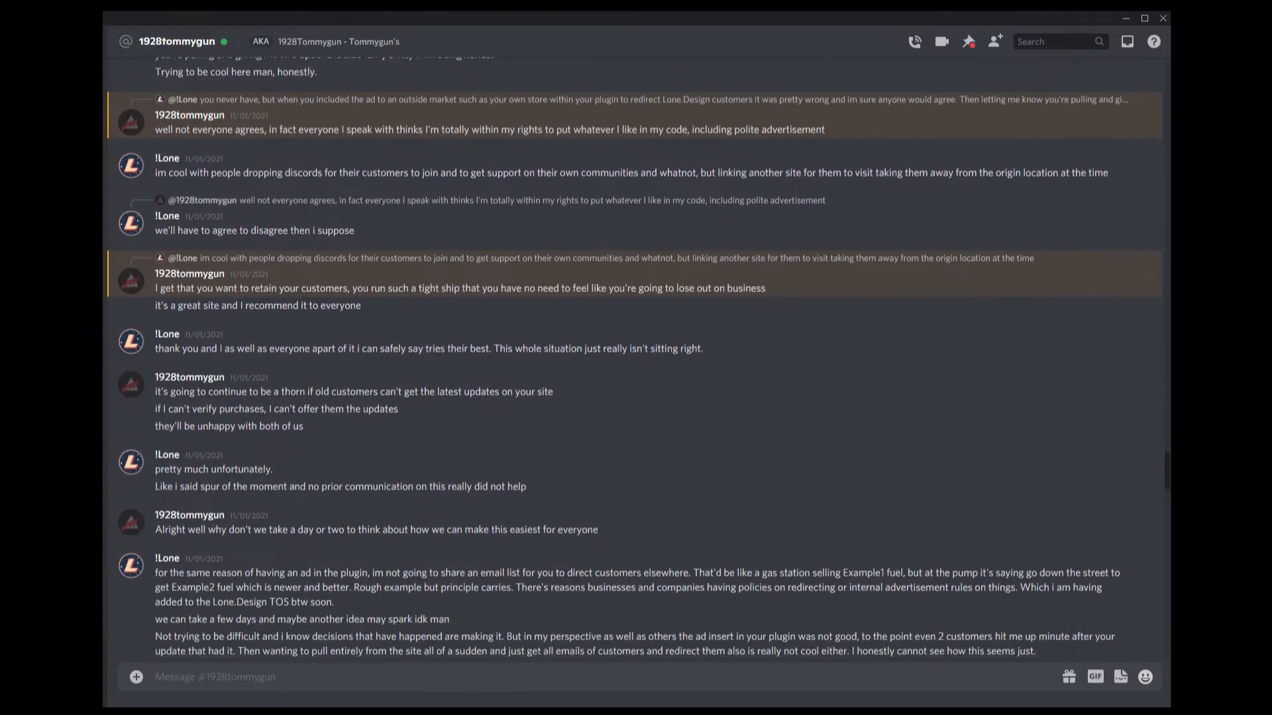
{"action": "scroll", "scroll_direction": "down", "scroll_amount": 3}
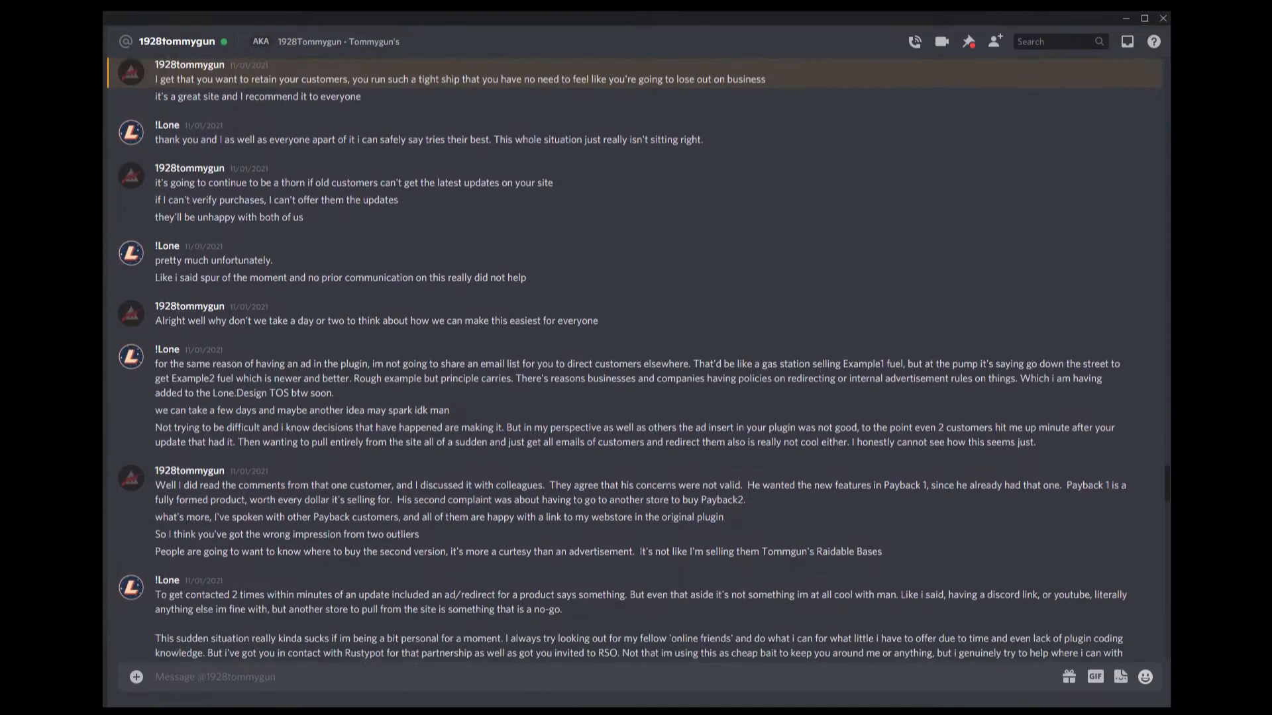
{"action": "scroll", "scroll_direction": "down", "scroll_amount": 3}
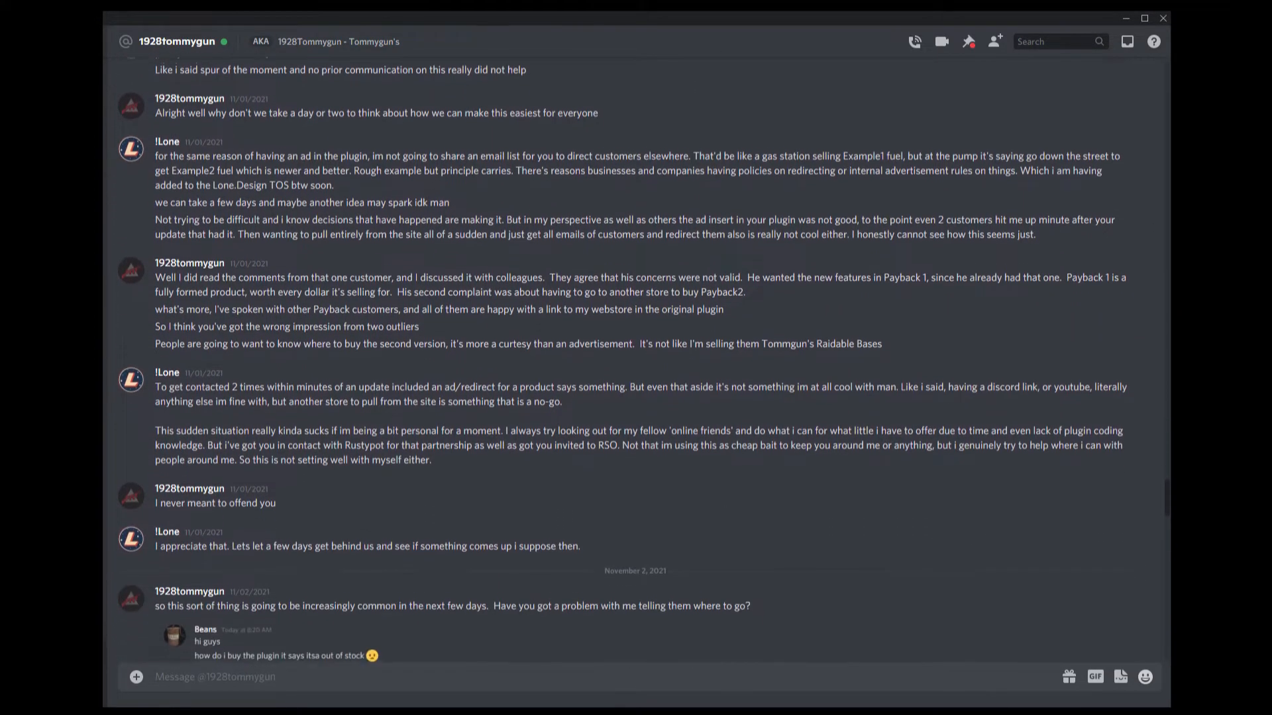
{"action": "scroll", "scroll_direction": "down", "scroll_amount": 3}
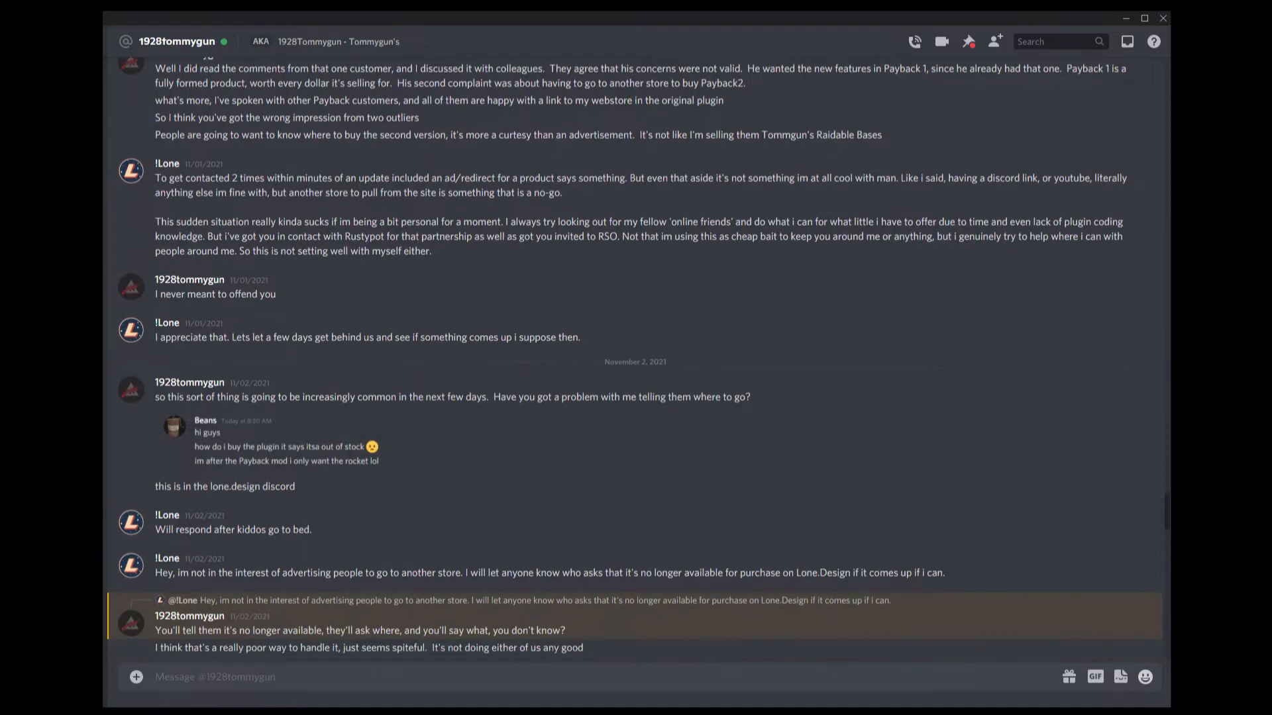
{"action": "scroll", "scroll_direction": "down", "scroll_amount": 3}
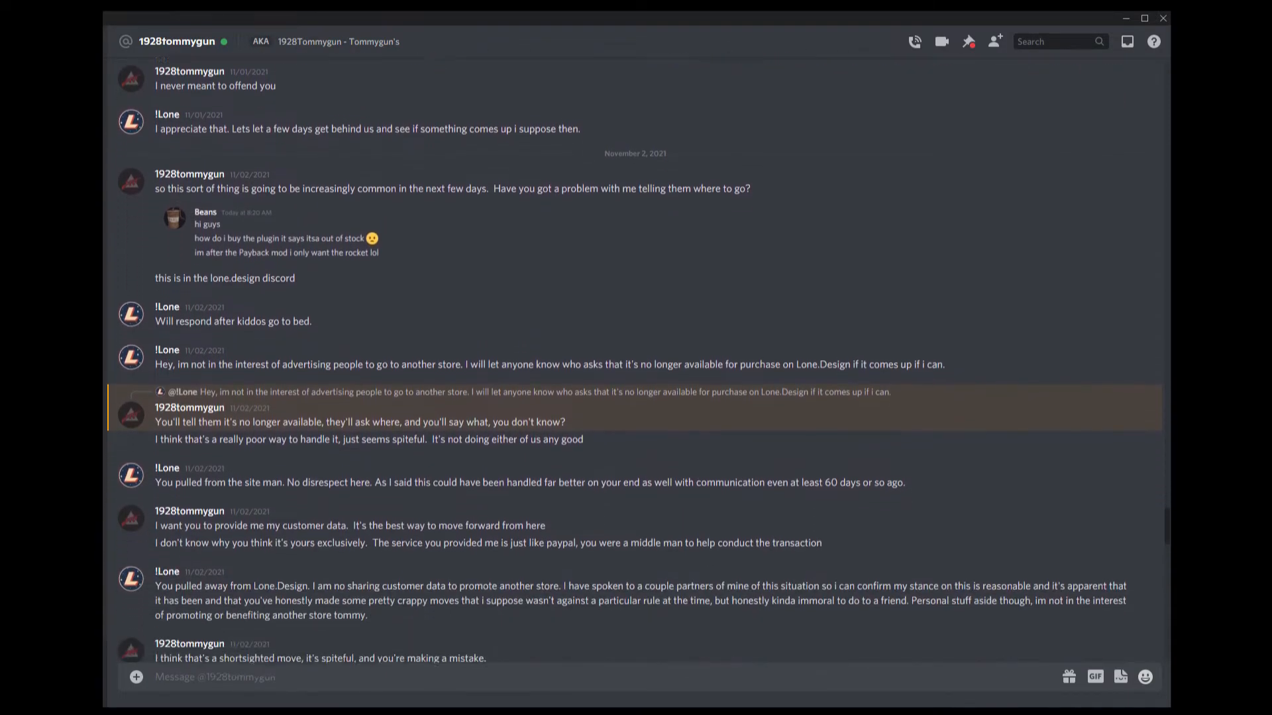
{"action": "scroll", "scroll_direction": "down", "scroll_amount": 3}
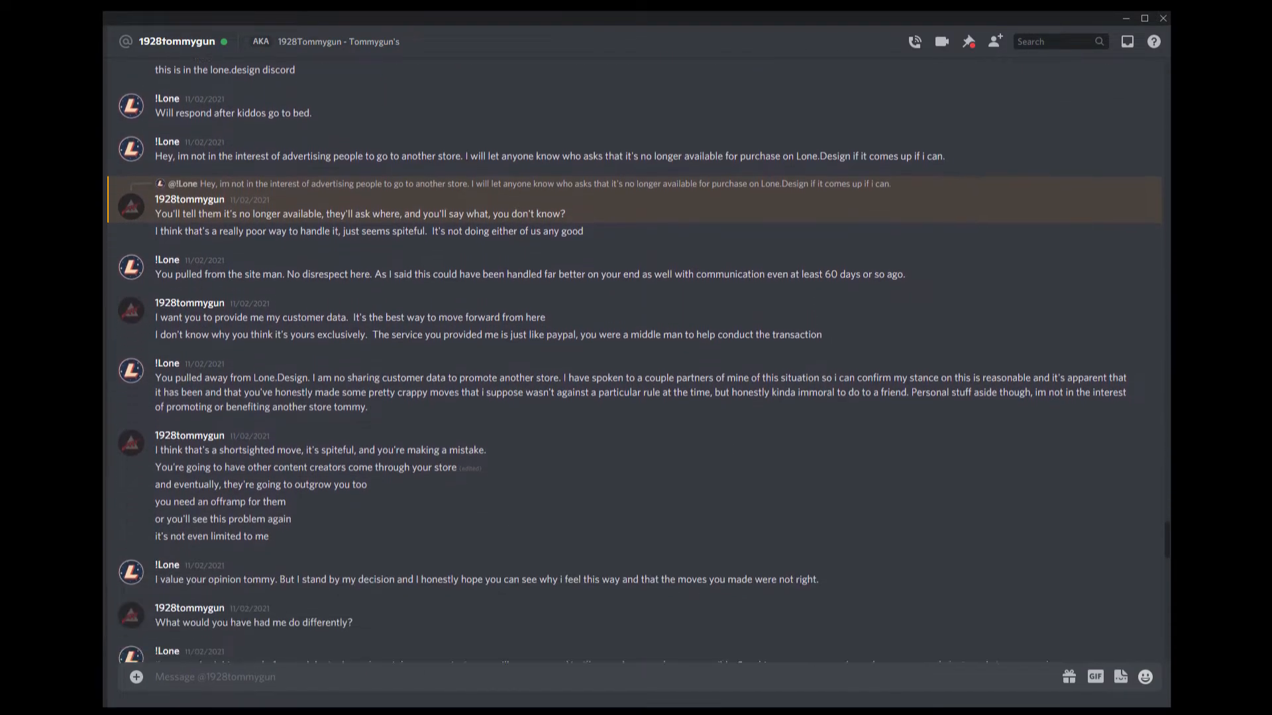
{"action": "scroll", "scroll_direction": "down", "scroll_amount": 3}
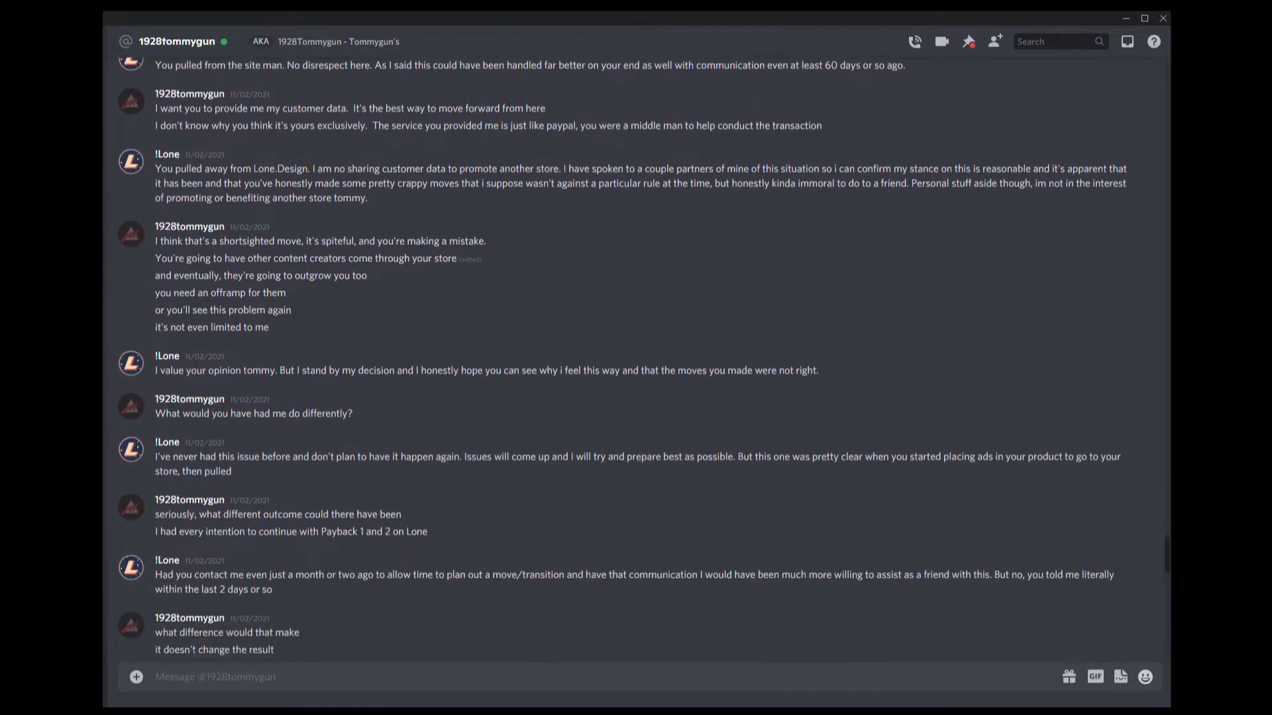
{"action": "scroll", "scroll_direction": "down", "scroll_amount": 3}
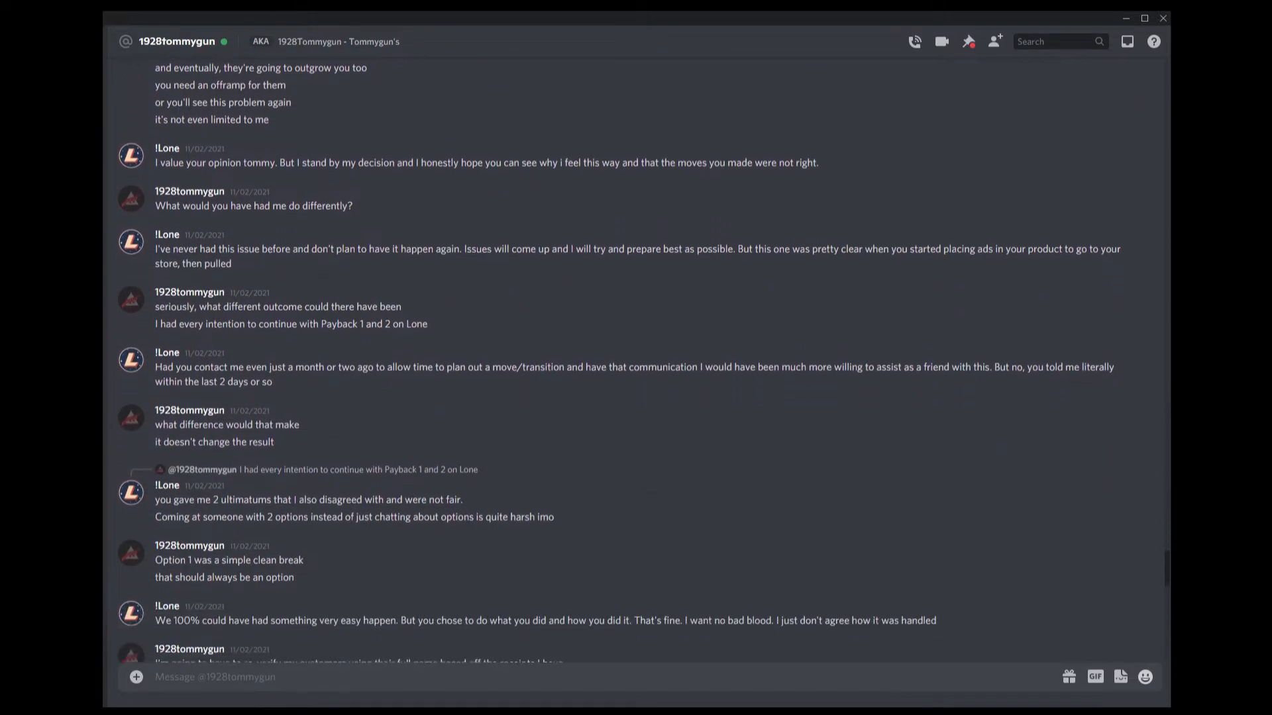
{"action": "scroll", "scroll_direction": "down", "scroll_amount": 3}
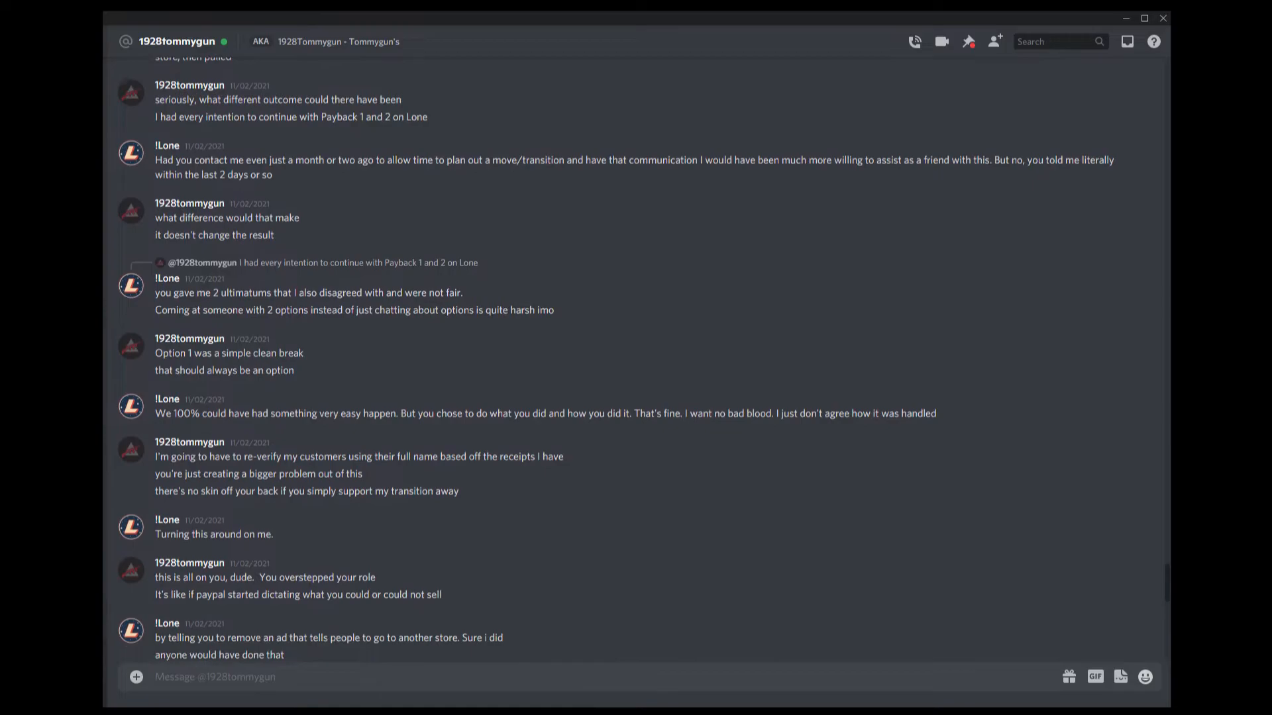
{"action": "scroll", "scroll_direction": "down", "scroll_amount": 3}
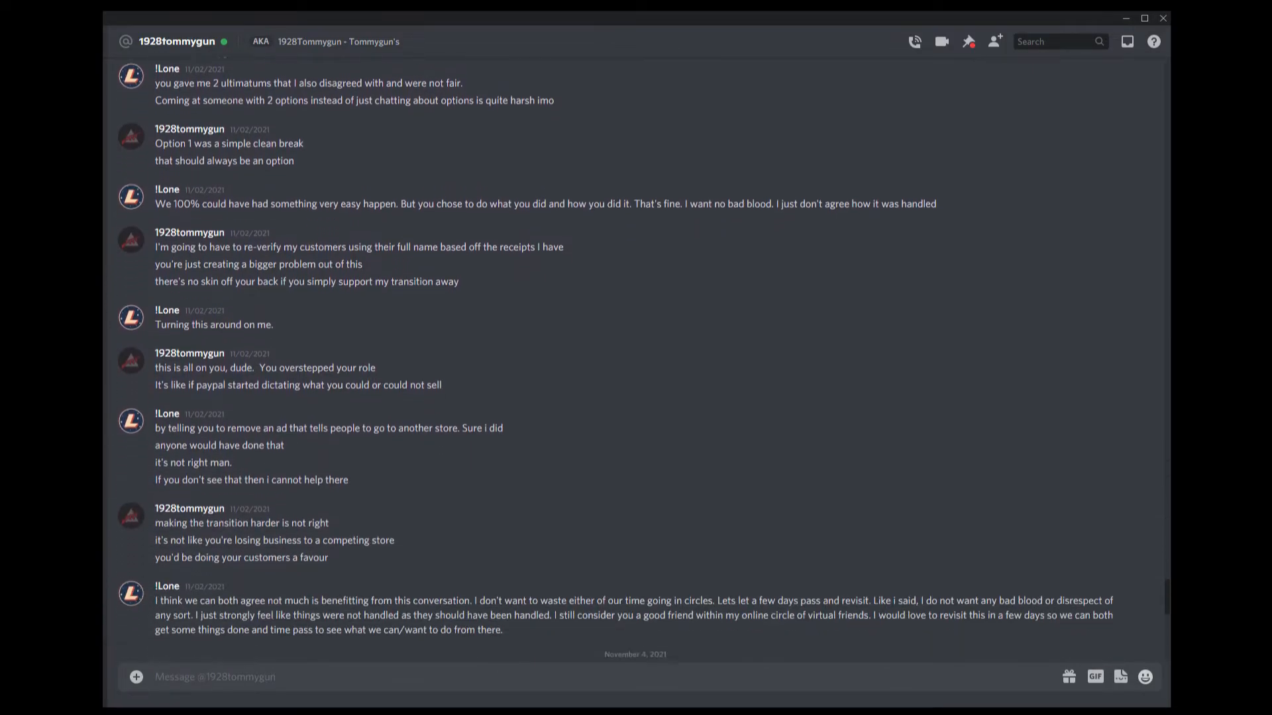
{"action": "scroll", "scroll_direction": "down", "scroll_amount": 3}
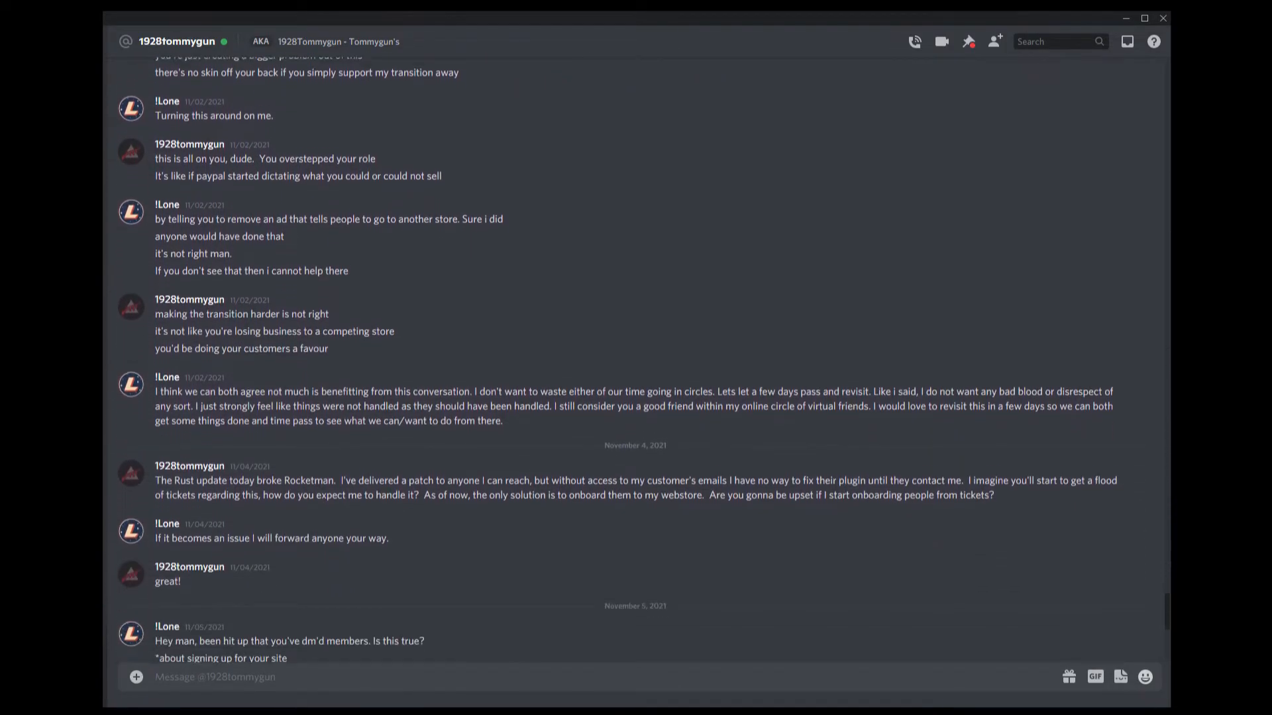
{"action": "scroll", "scroll_direction": "down", "scroll_amount": 3}
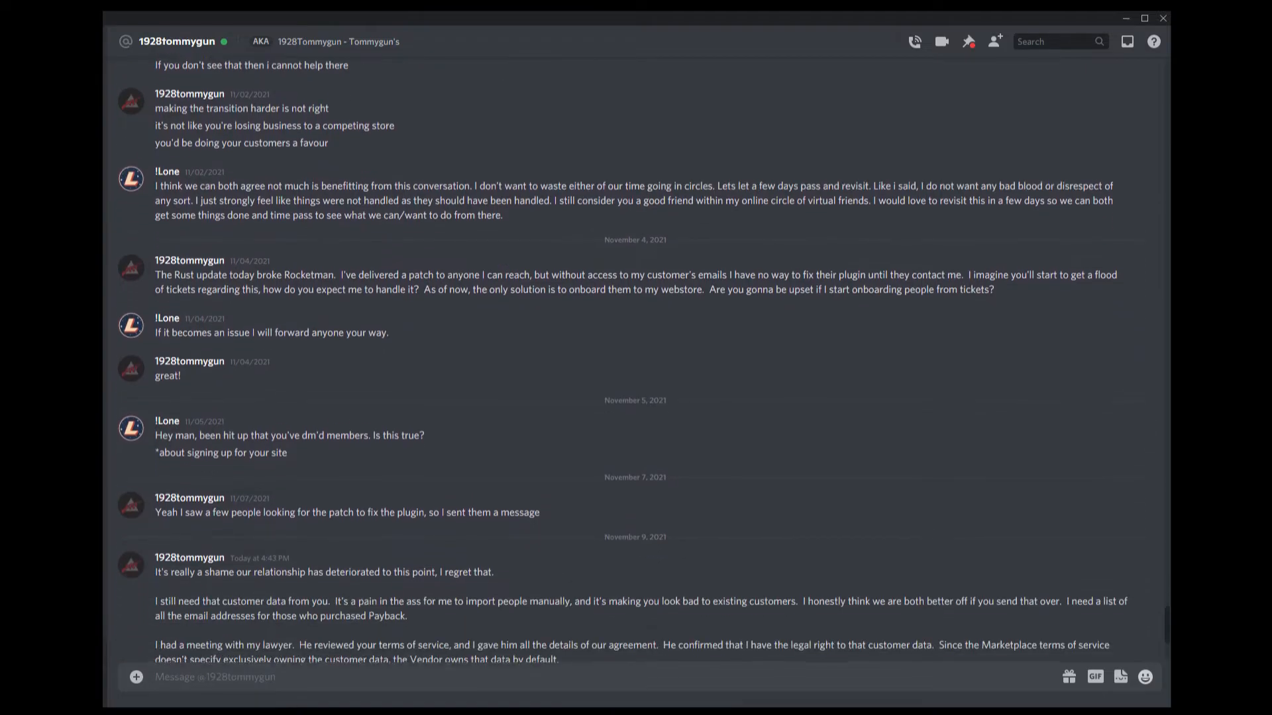
{"action": "scroll", "scroll_direction": "down", "scroll_amount": 3}
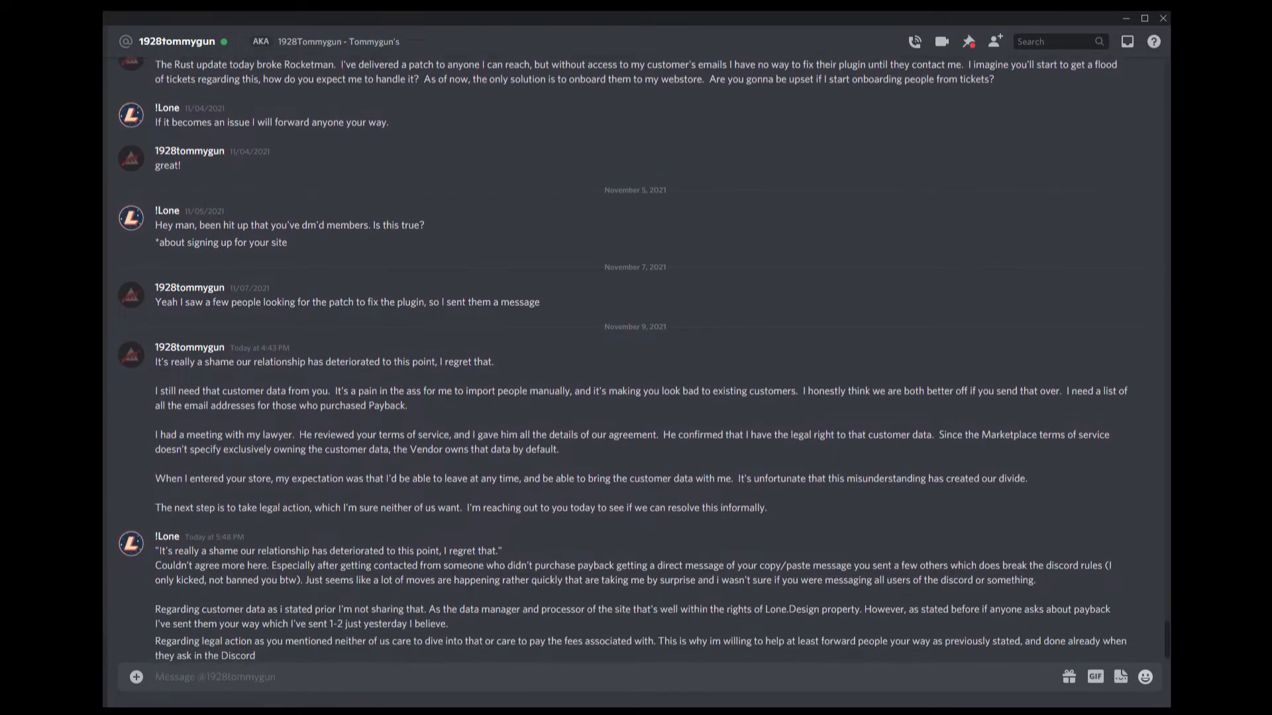
{"action": "scroll", "scroll_direction": "up", "scroll_amount": 3}
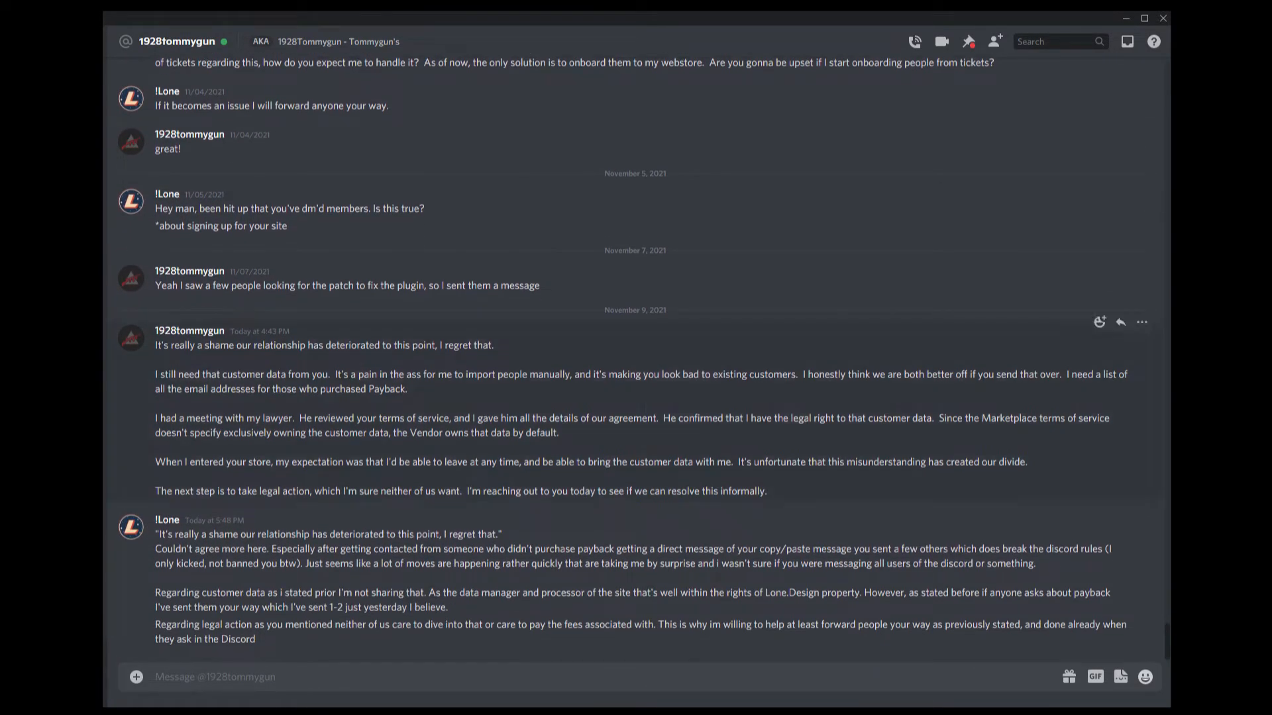